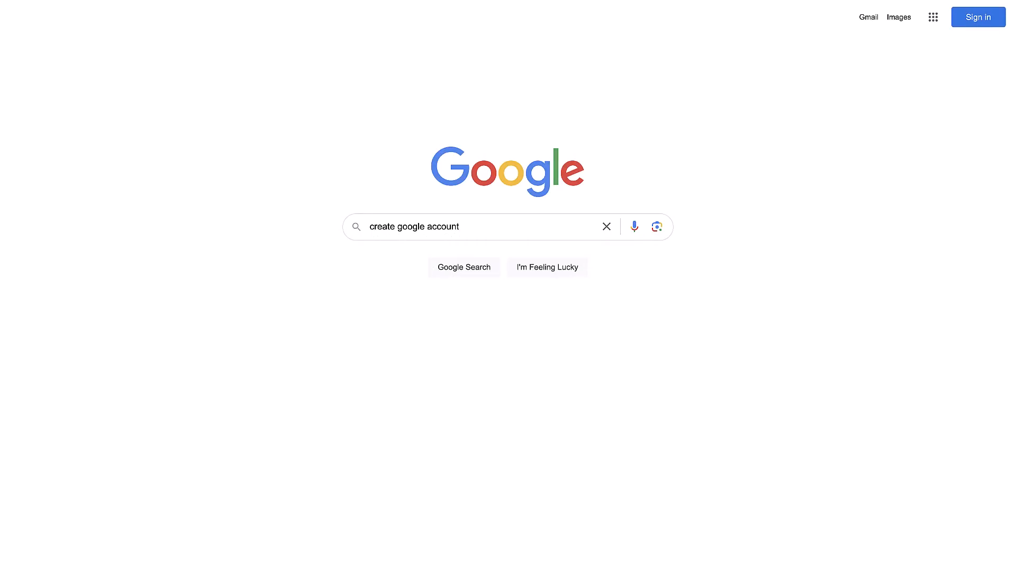
Step: Run a Google search for 'create google account'
left_click(473, 226)
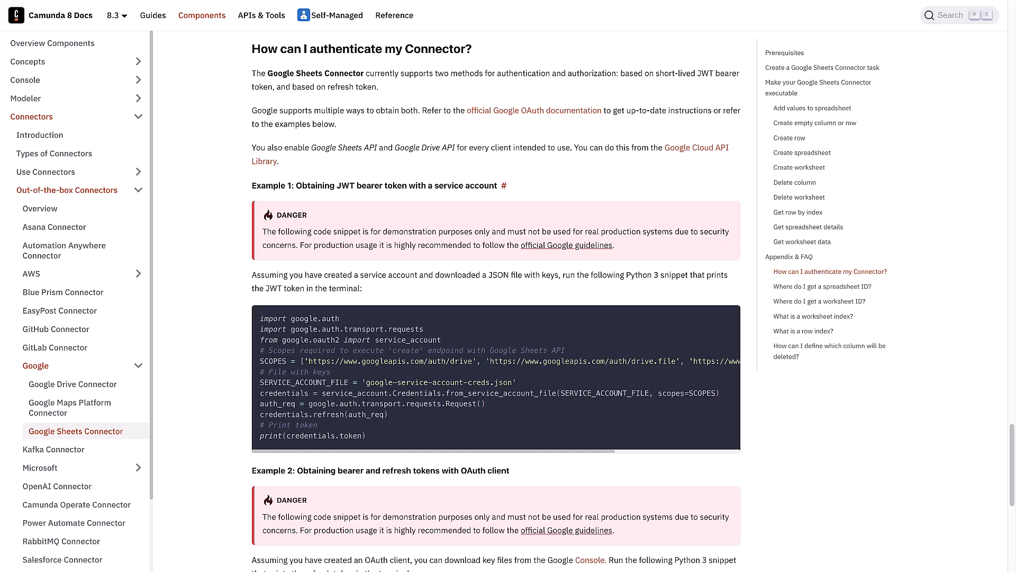
Step: Navigate the Camunda 8 Docs to the Google Sheets Connector authentication section
left_click_drag(621, 73, 265, 88)
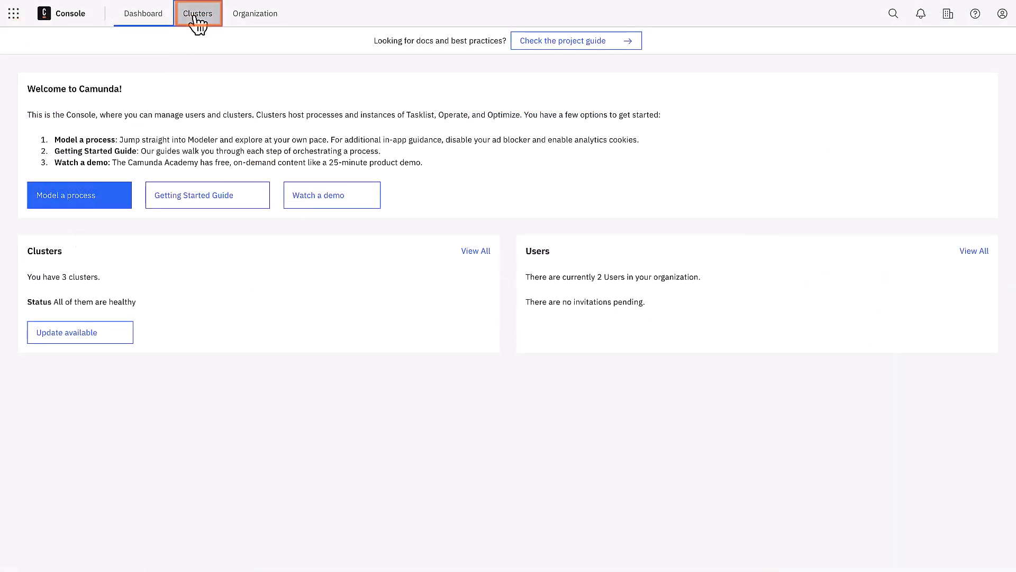
Step: Create connector secret SHEETS_TOKEN holding the Google token in cluster GSHEETS-CONNECTOR-VIDEO
left_click(198, 13)
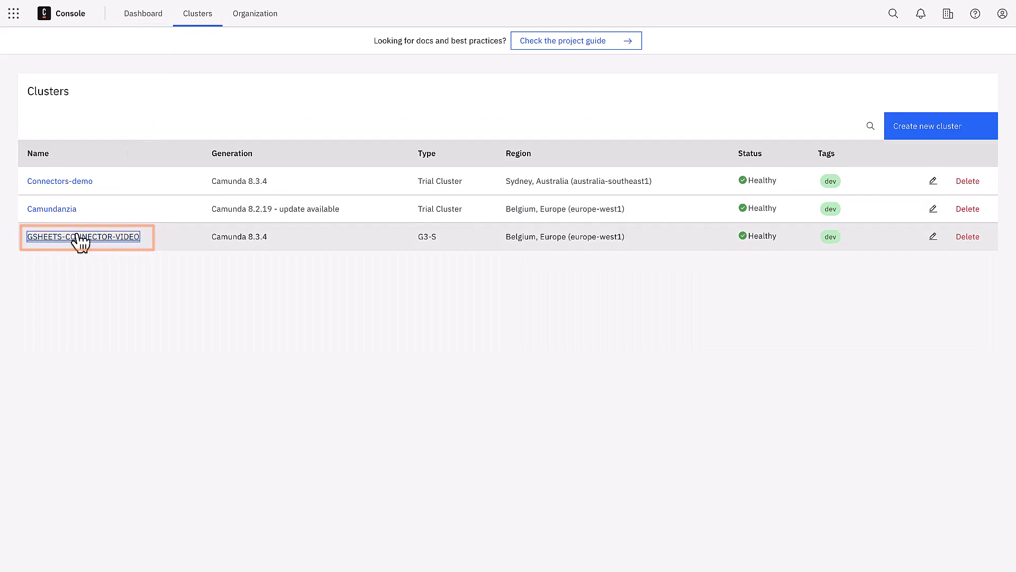
left_click(83, 237)
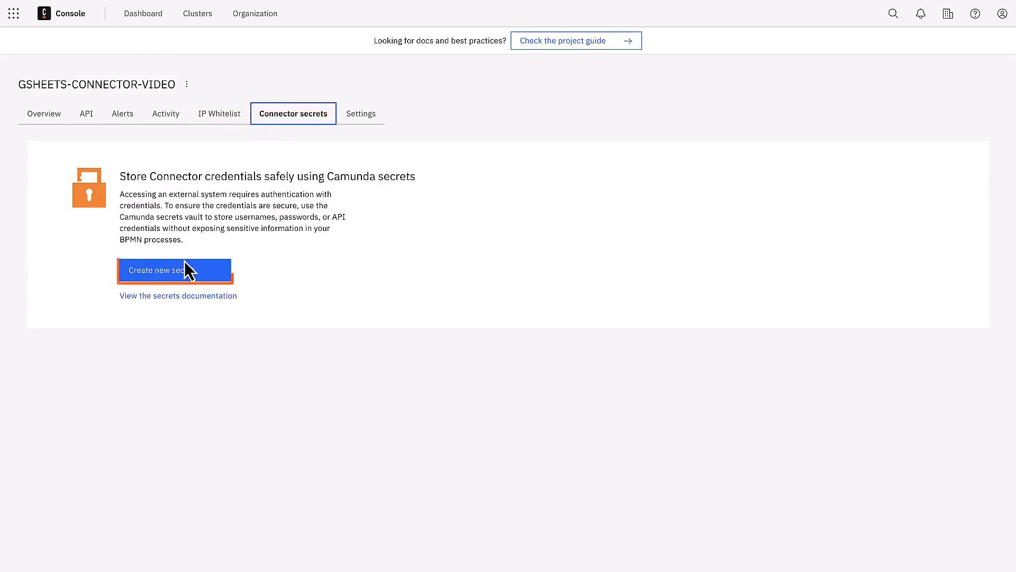
left_click(175, 270)
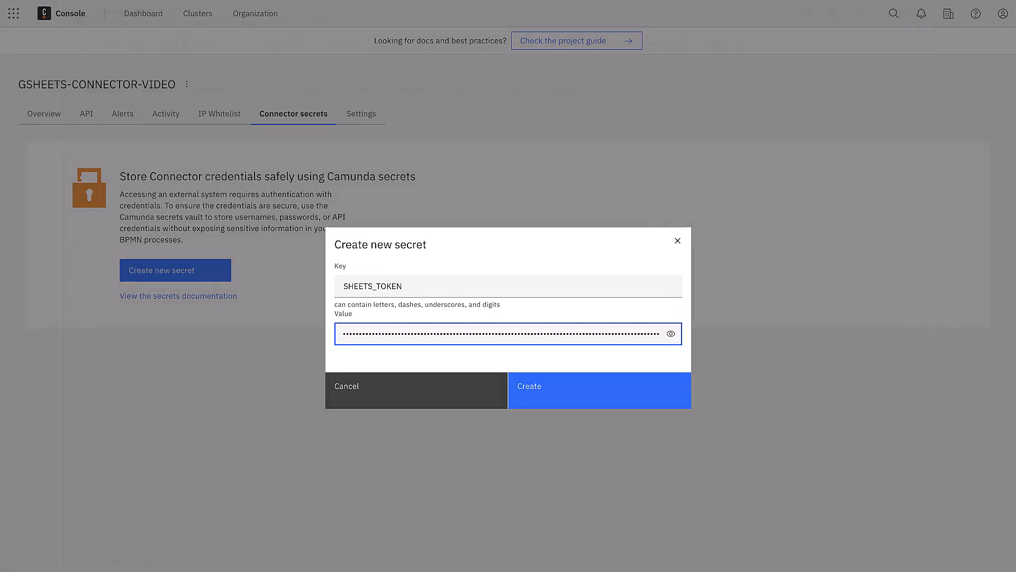
left_click(597, 386)
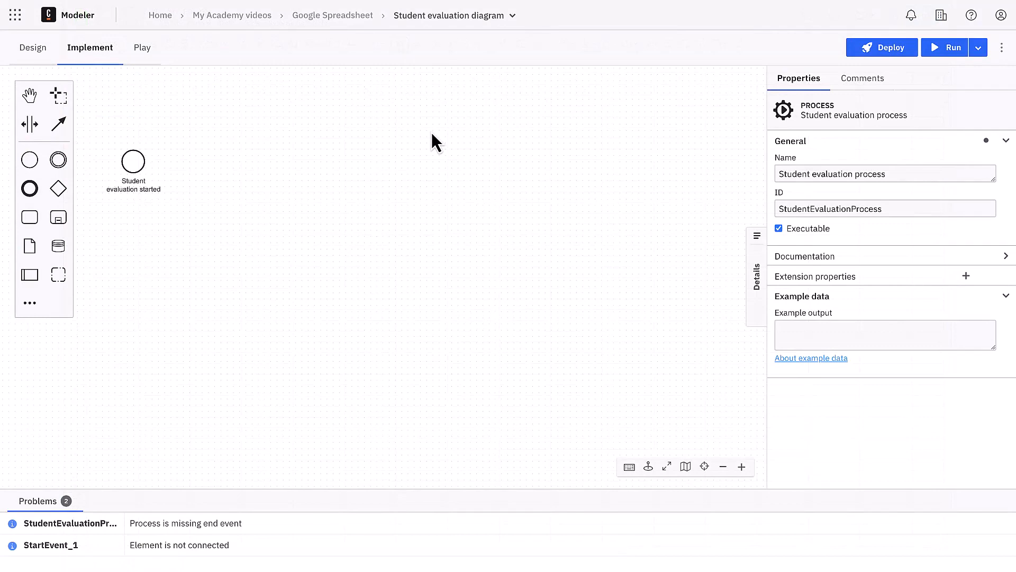
Step: Append a task after the start event and change it to a Google Sheets Outbound Connector
left_click(134, 160)
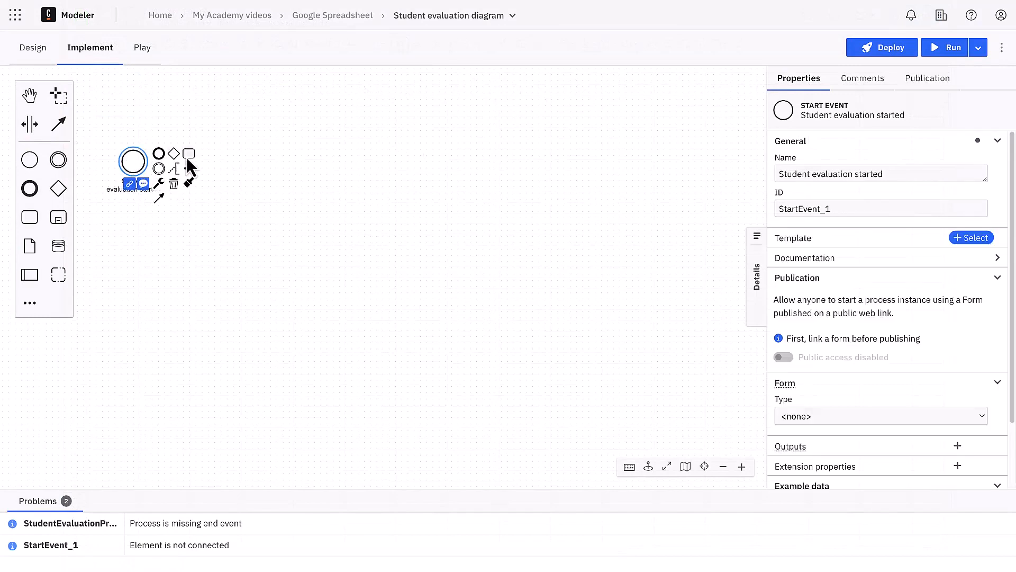
left_click(189, 153)
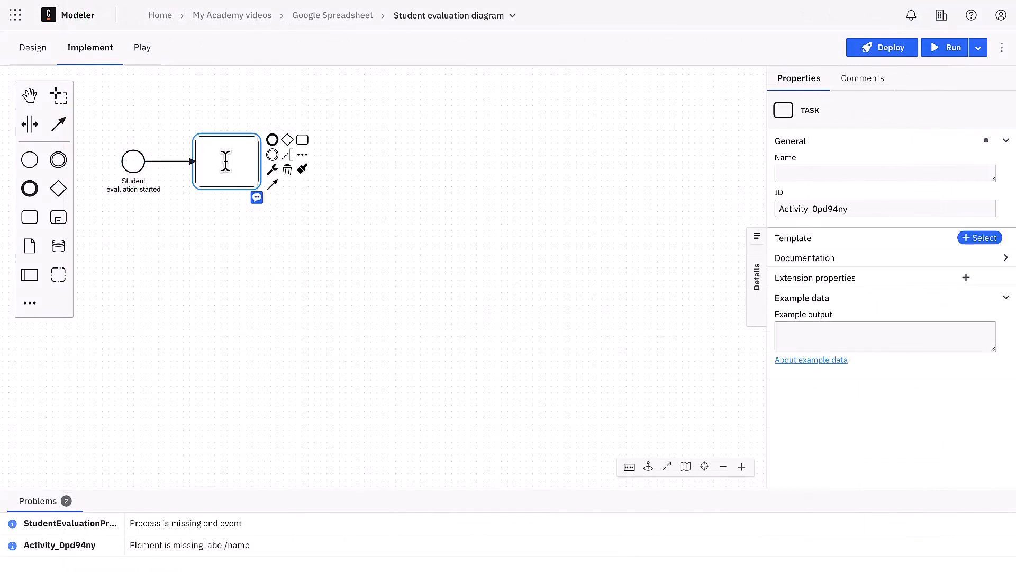
left_click(272, 169)
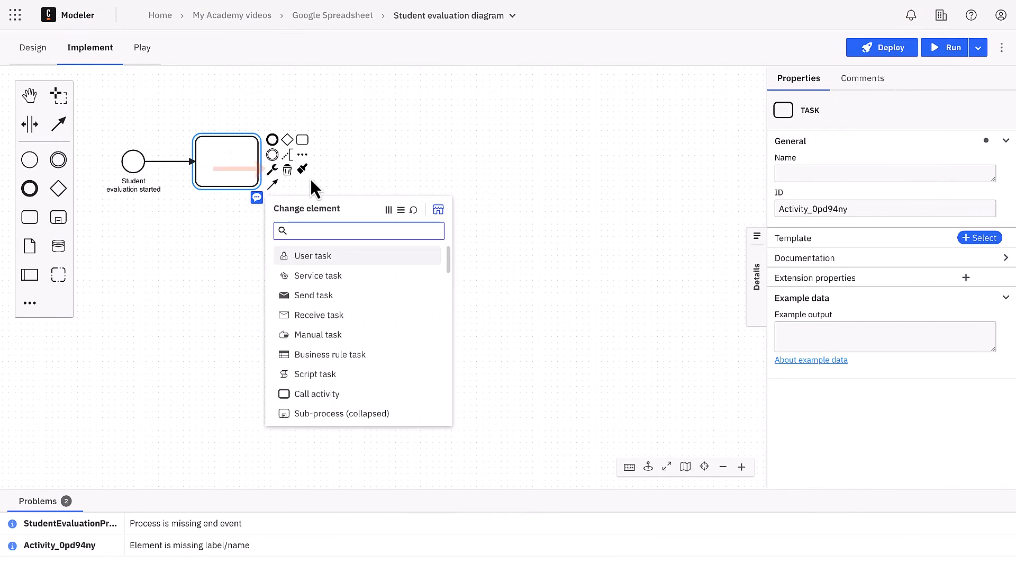
type("spre")
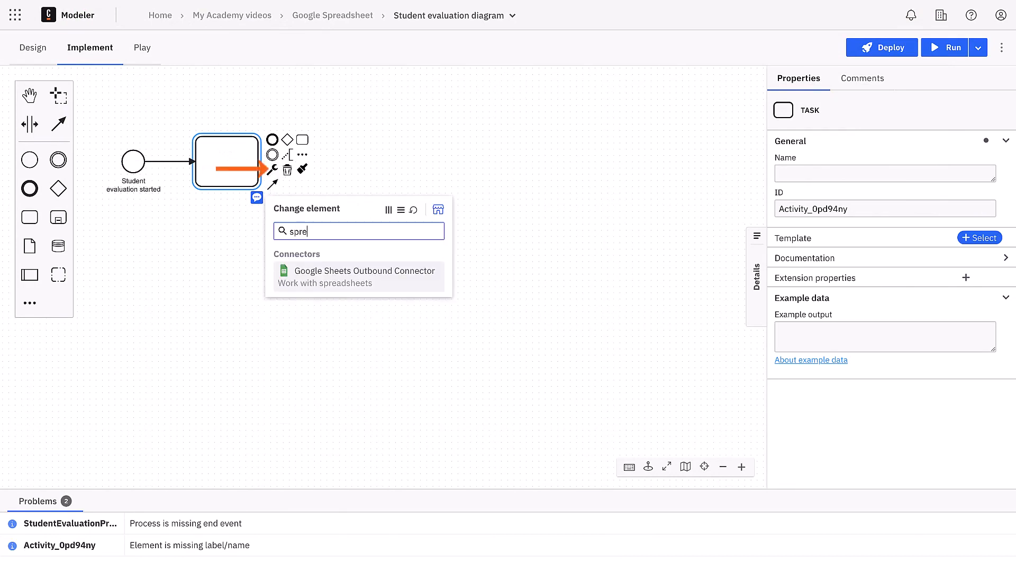
left_click(364, 269)
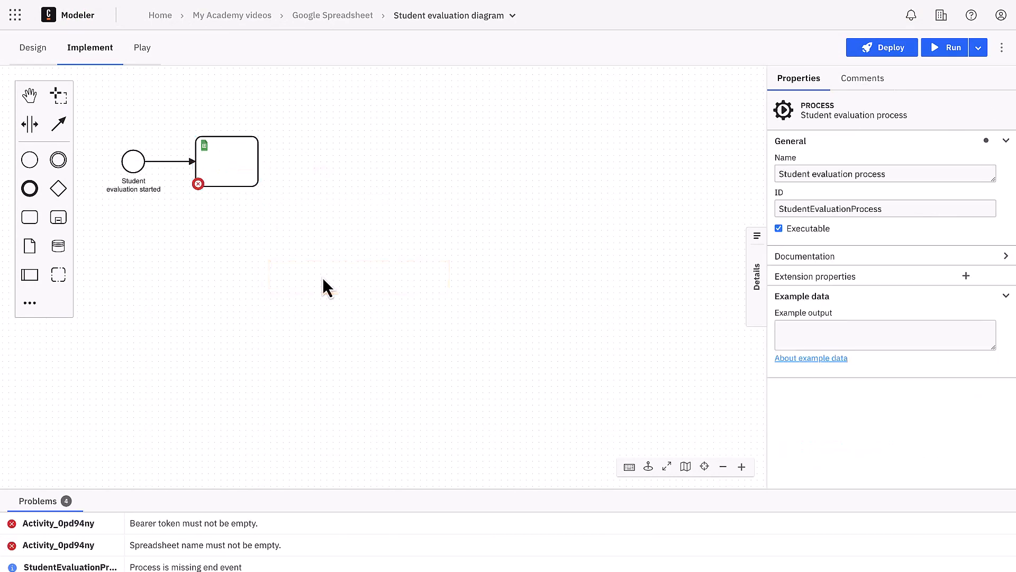
Step: Name the connector task 'Get subjects results' and append an 'Evaluation ended' end event
left_click(227, 161)
type("Get subjects results")
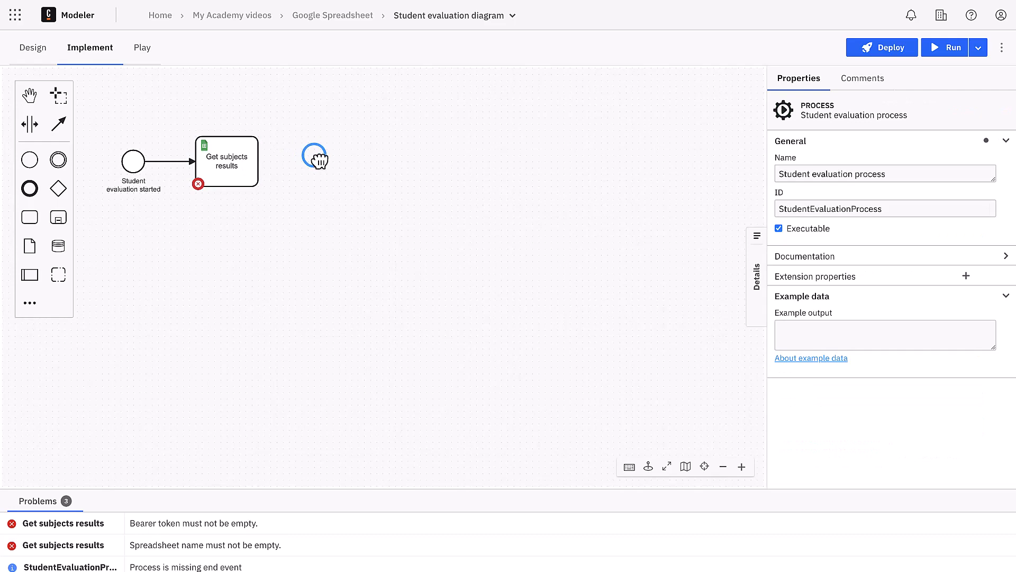
left_click(319, 160)
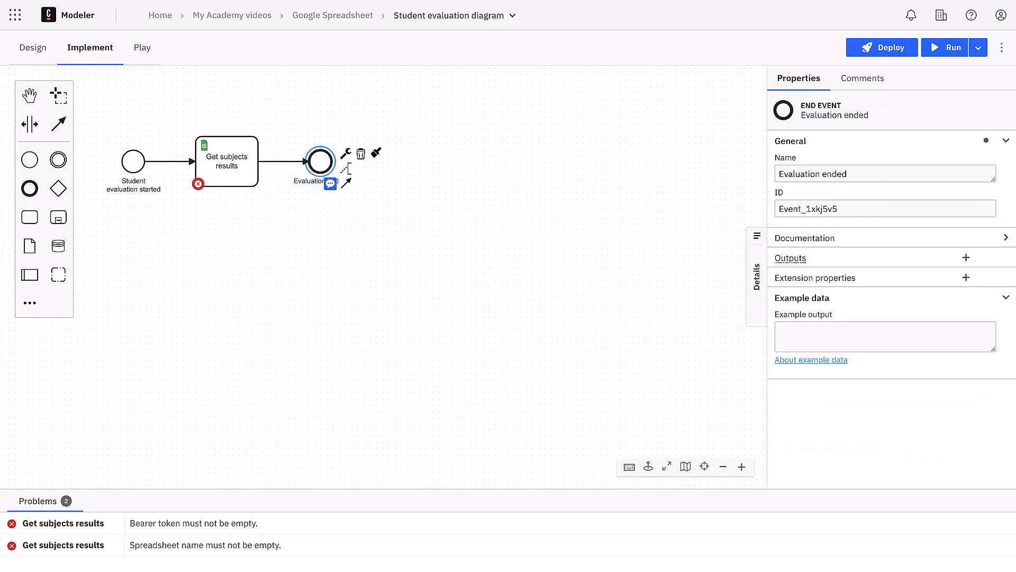
Step: Configure the connector: bearer token {{secrets.SHEETS_TOKEN}}, Get worksheet data from Grades into result, then start a run
left_click(227, 161)
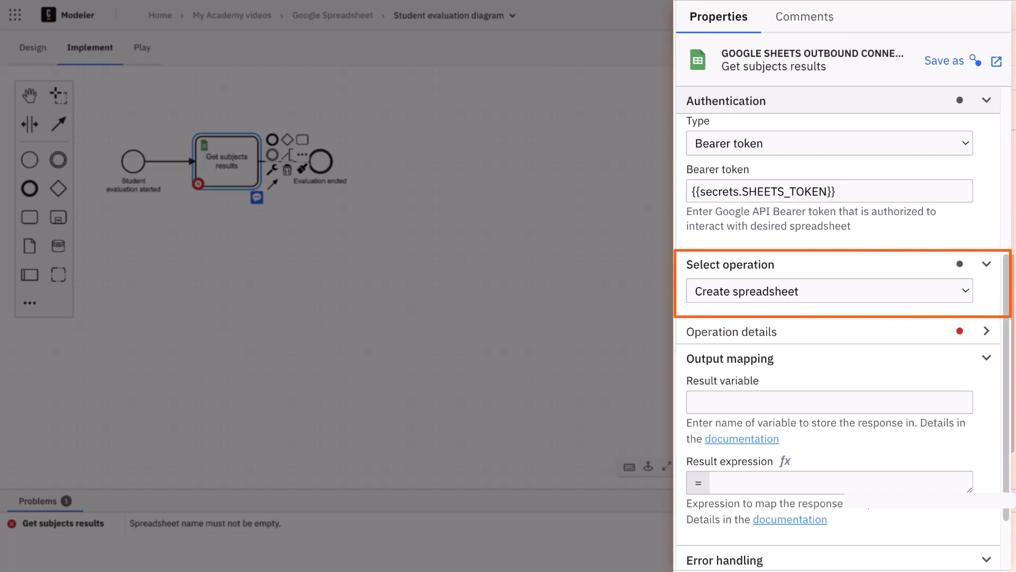
left_click(829, 290)
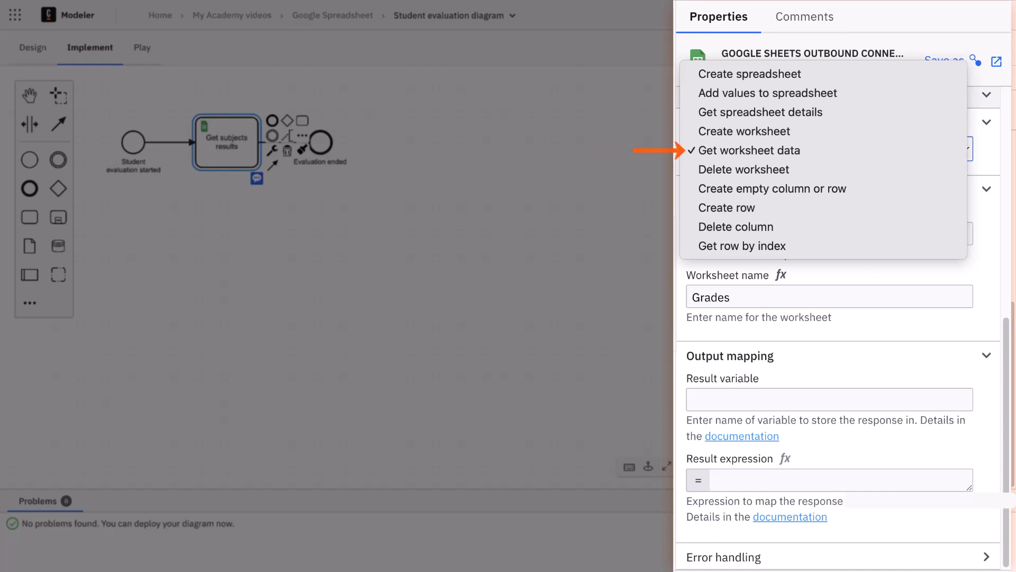
left_click(749, 149)
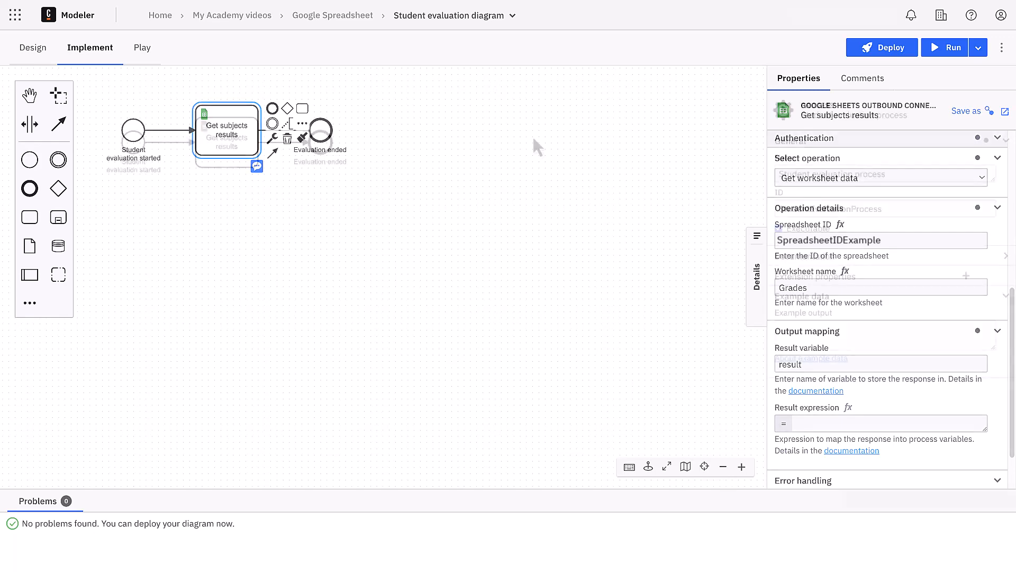
left_click(882, 46)
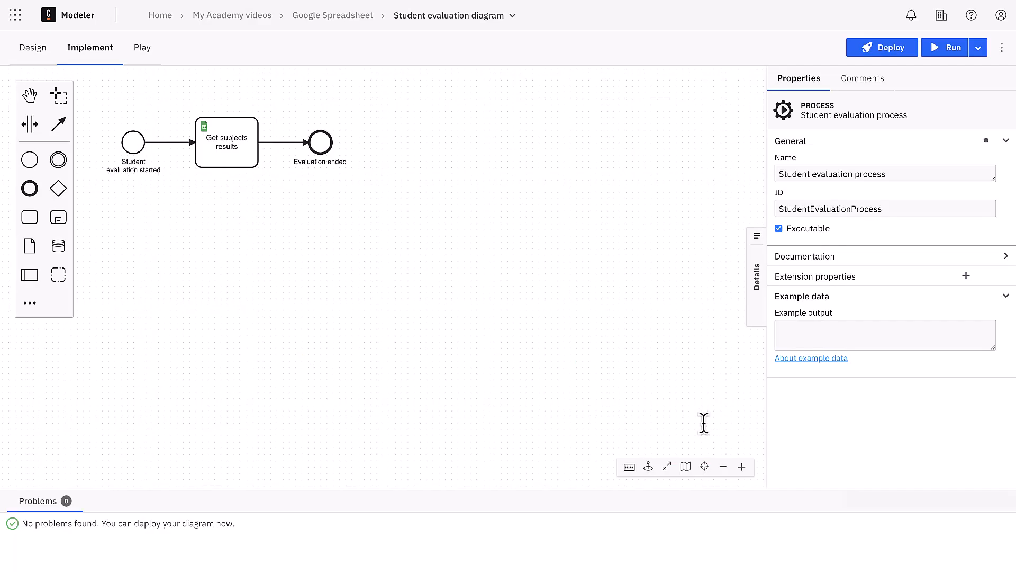
left_click(944, 48)
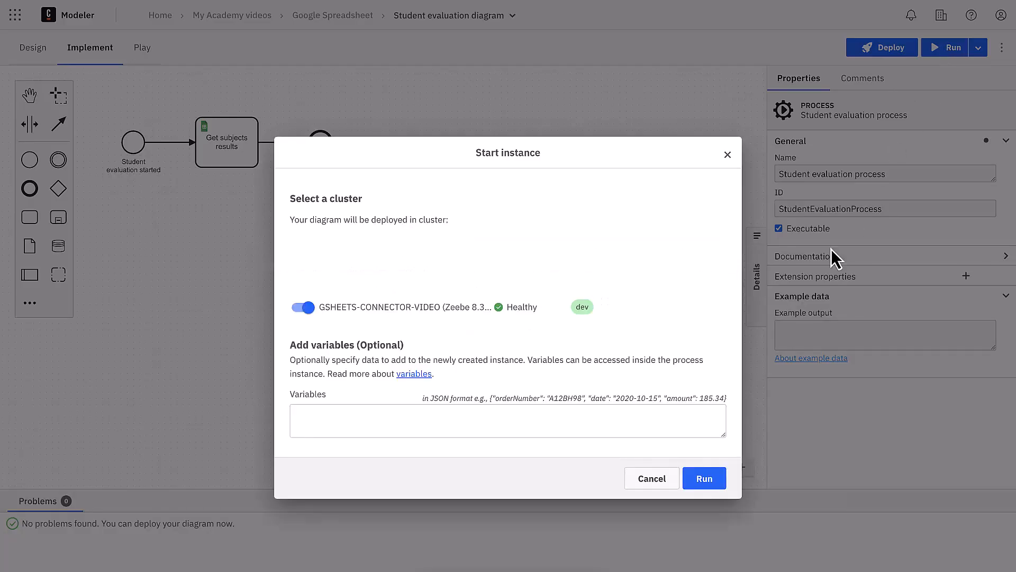
Step: Deploy the diagram and start a Student evaluation process instance
left_click(704, 478)
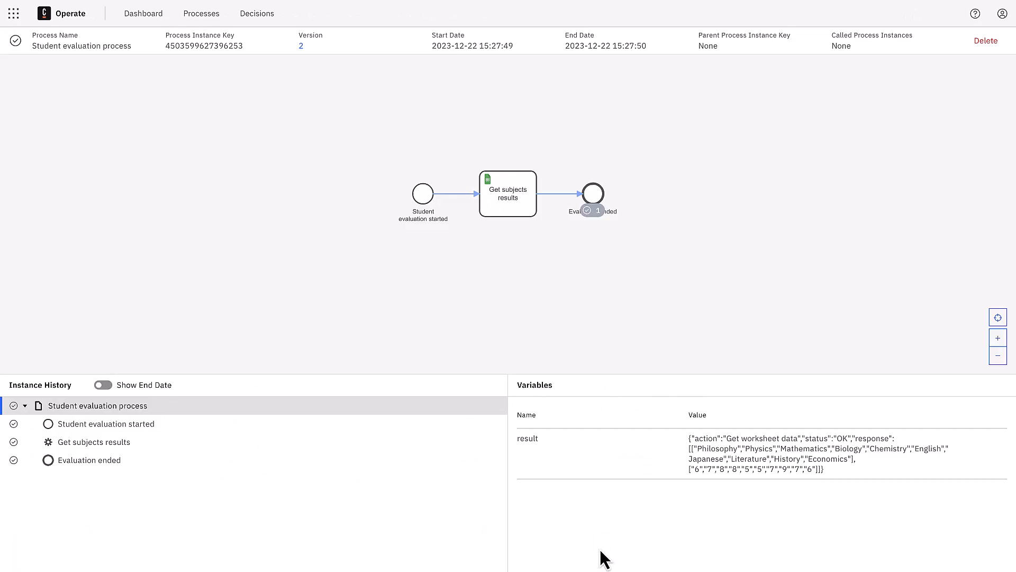
mouse_move(857, 491)
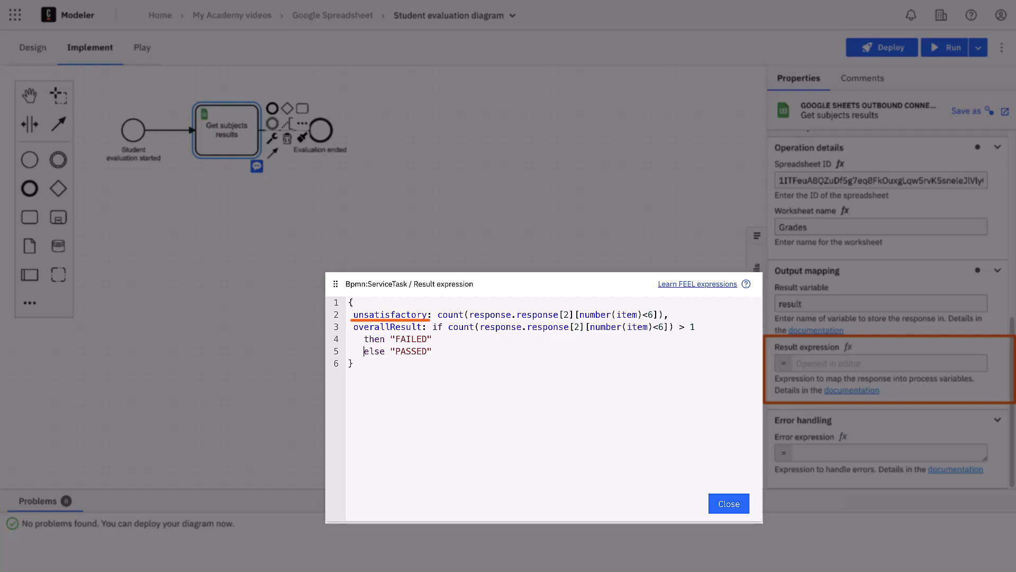
Step: Enter the FEEL result expression computing unsatisfactory count and PASSED/FAILED overallResult, then redeploy and run
double_click(509, 314)
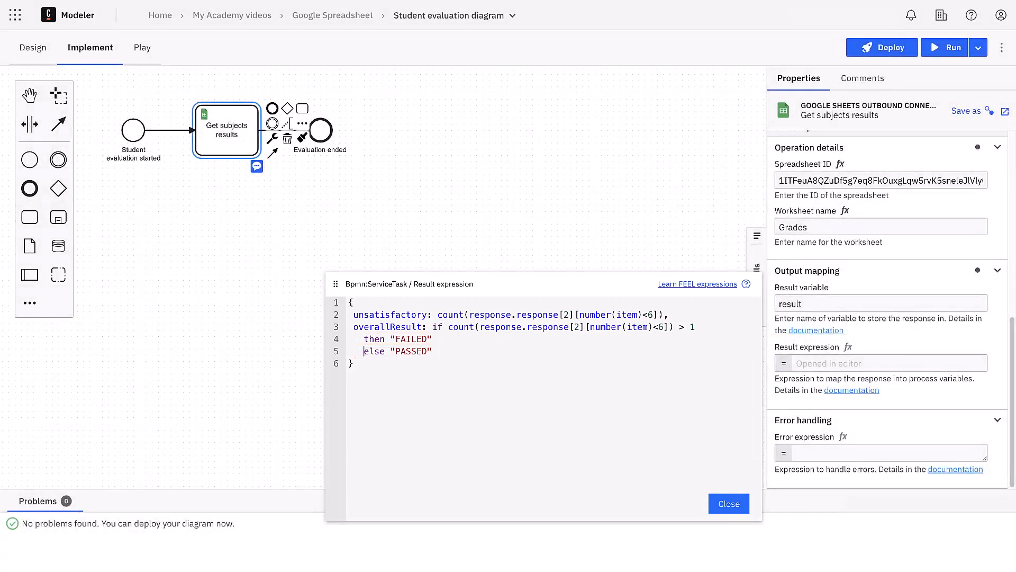
mouse_move(697, 284)
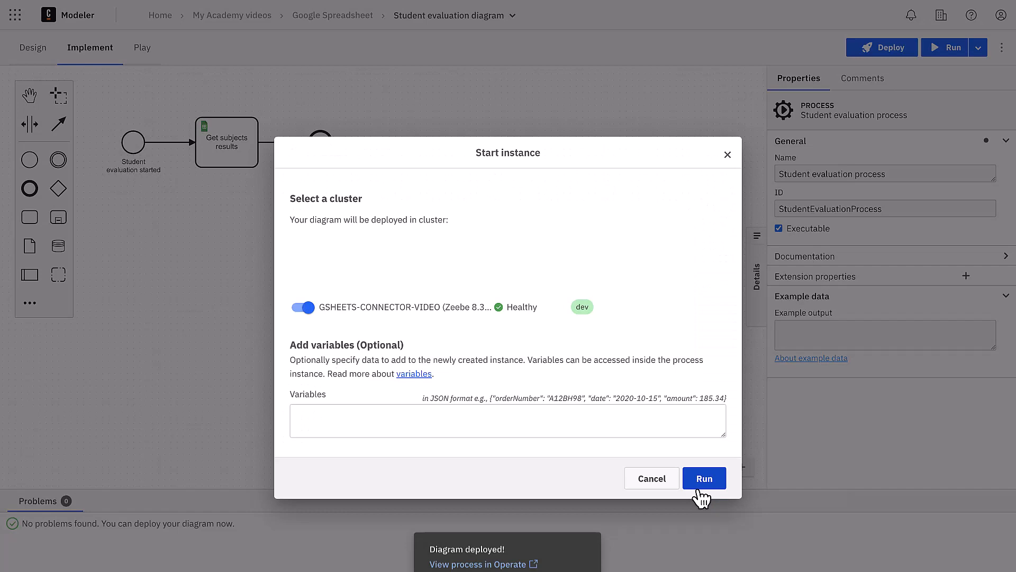
left_click(704, 478)
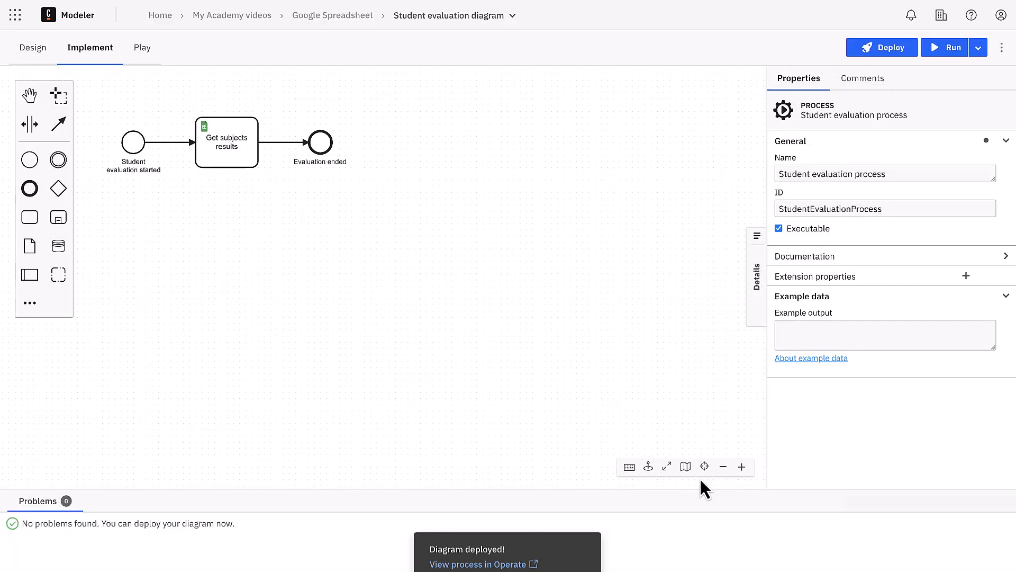